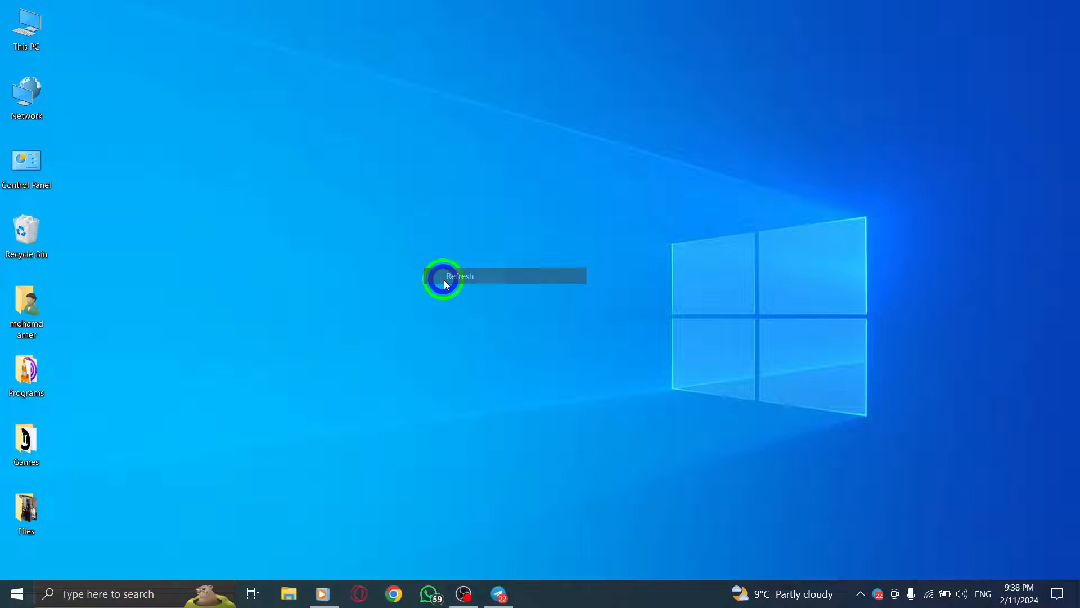
- Refresh the Windows desktop before launching Telegram
{"action": "left_click", "coordinate": [445, 279]}
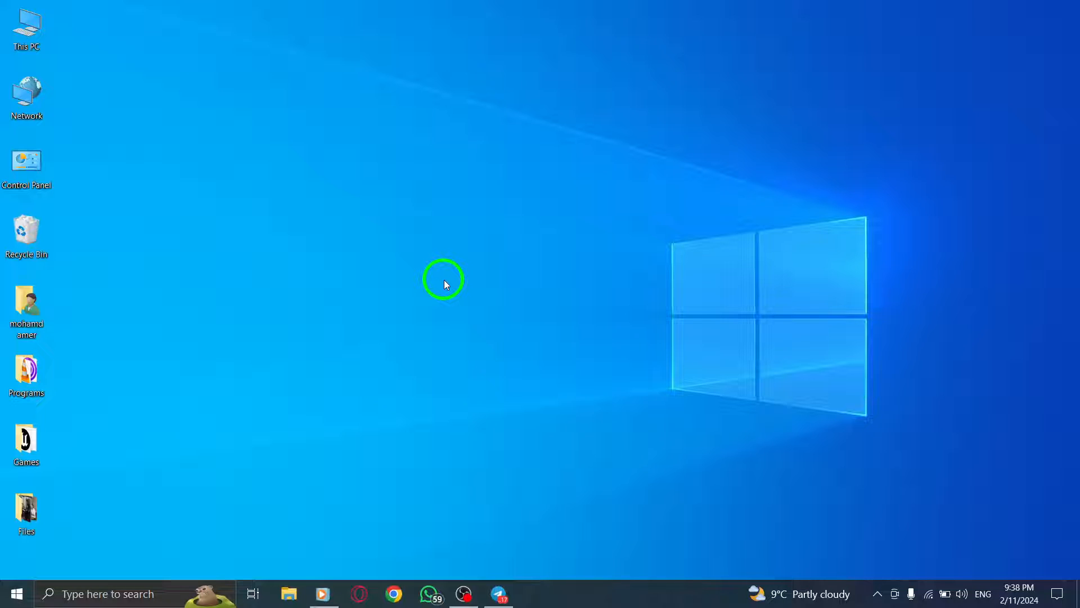
{"action": "mouse_move", "coordinate": [500, 593]}
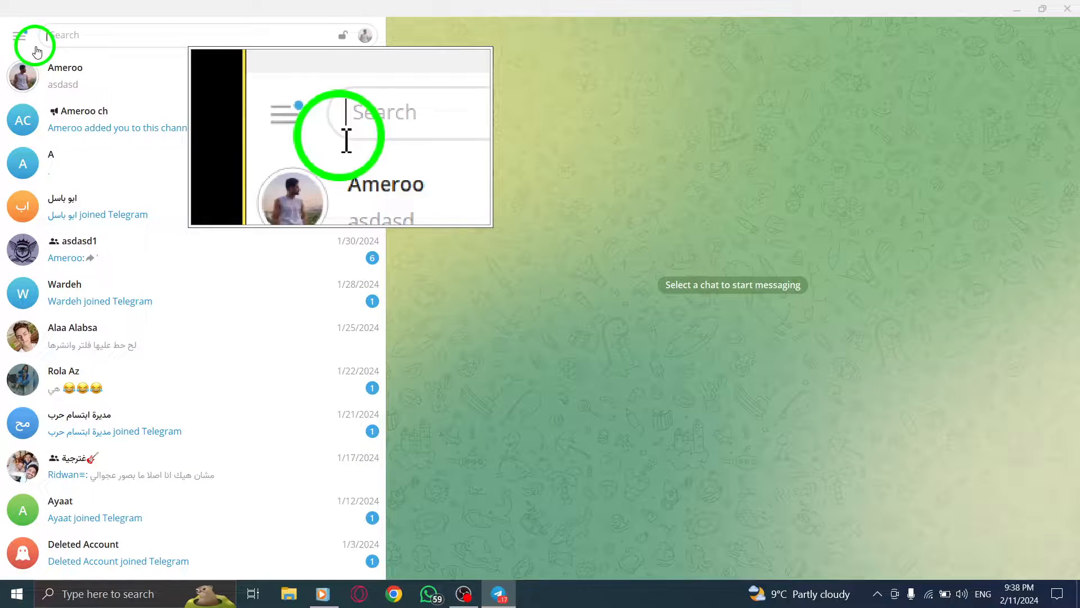
- View Ameroo's story showing the photo captioned 'Black vibes'
{"action": "left_click", "coordinate": [19, 35]}
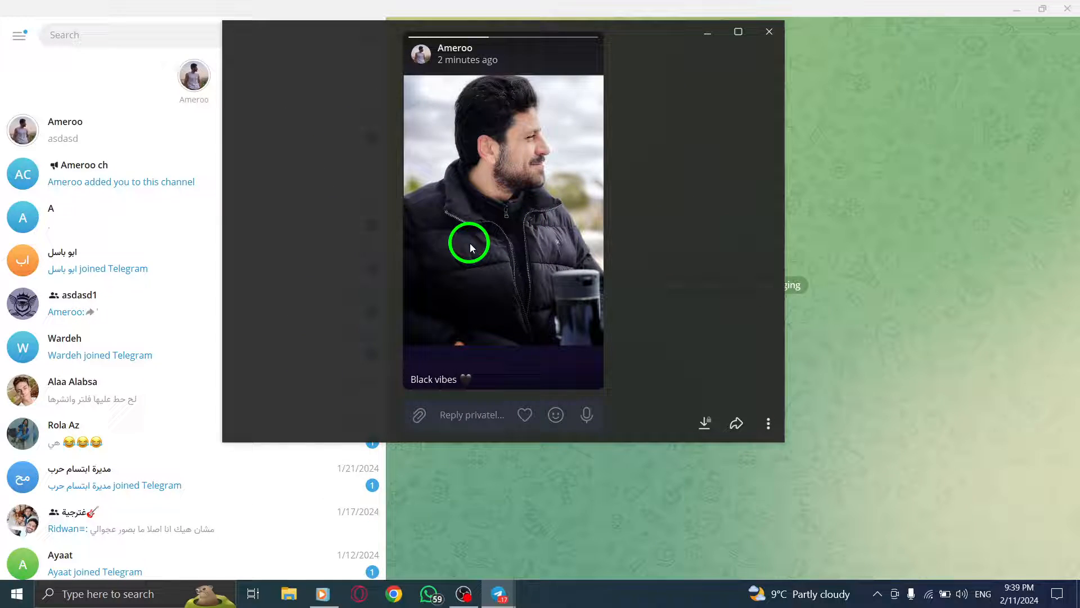
{"action": "left_click", "coordinate": [768, 423]}
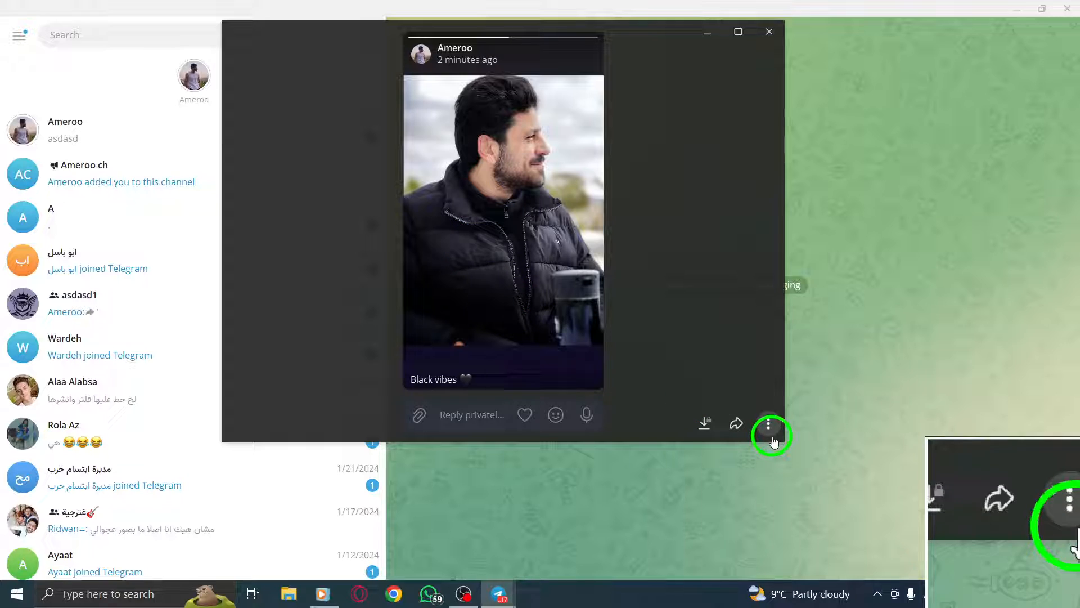
- Reveal the story's Forward, Save As and Report options from the three-dot menu
{"action": "left_click", "coordinate": [770, 423]}
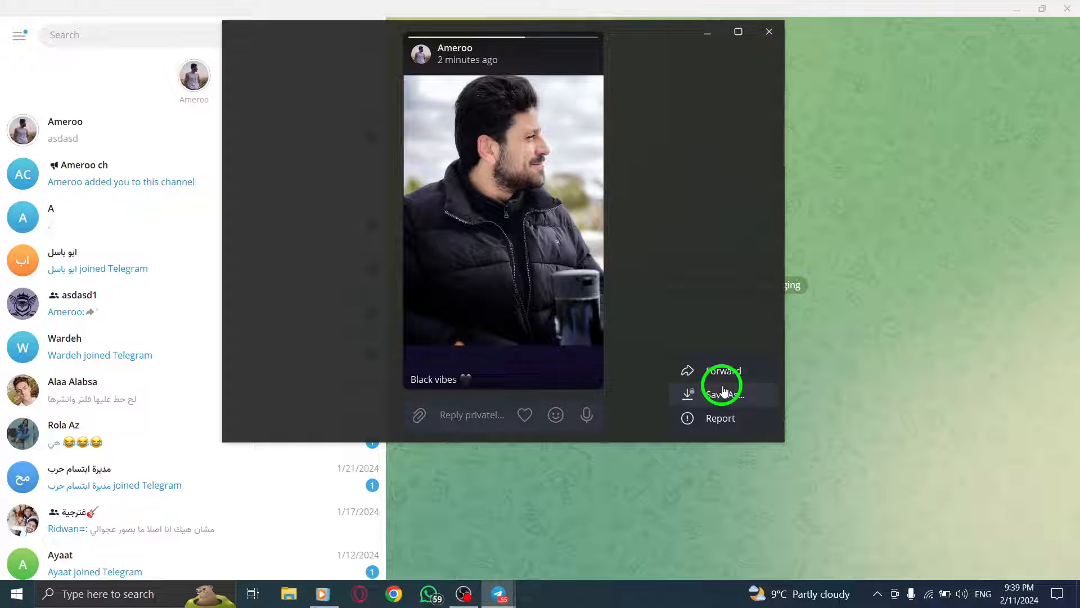
{"action": "mouse_move", "coordinate": [723, 370]}
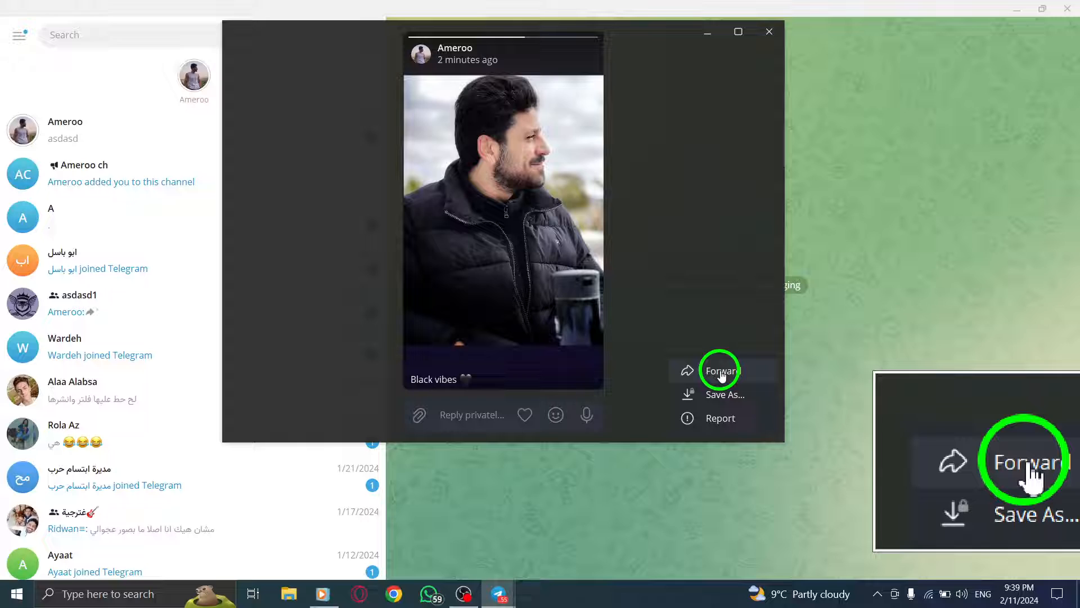
- Forward the 'Black vibes' story to Ameroo, confirmed by a Done notice
{"action": "left_click", "coordinate": [720, 370]}
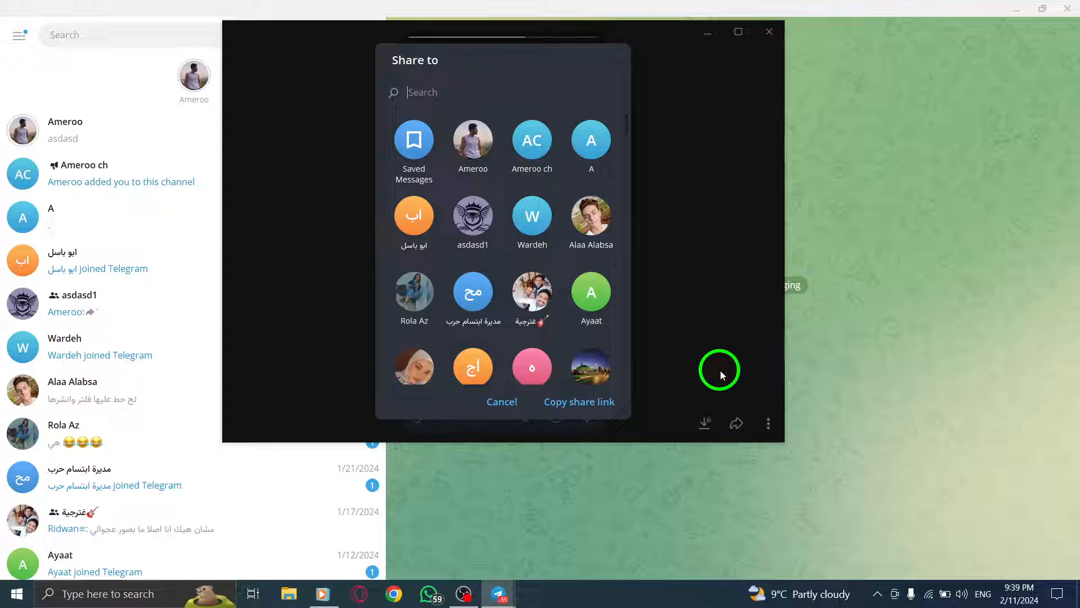
{"action": "mouse_move", "coordinate": [473, 141]}
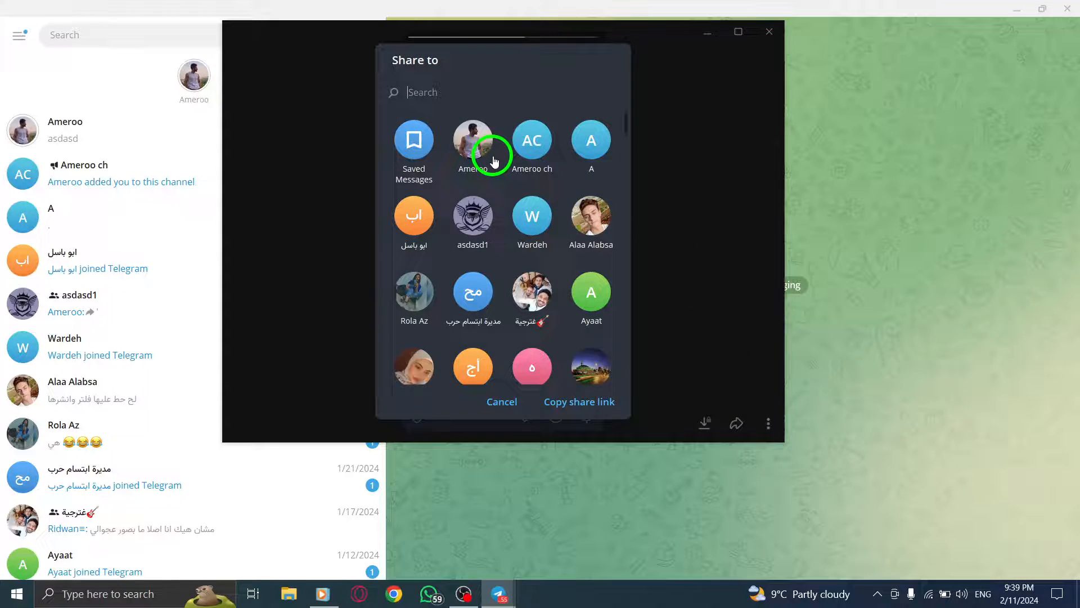
{"action": "left_click", "coordinate": [473, 140]}
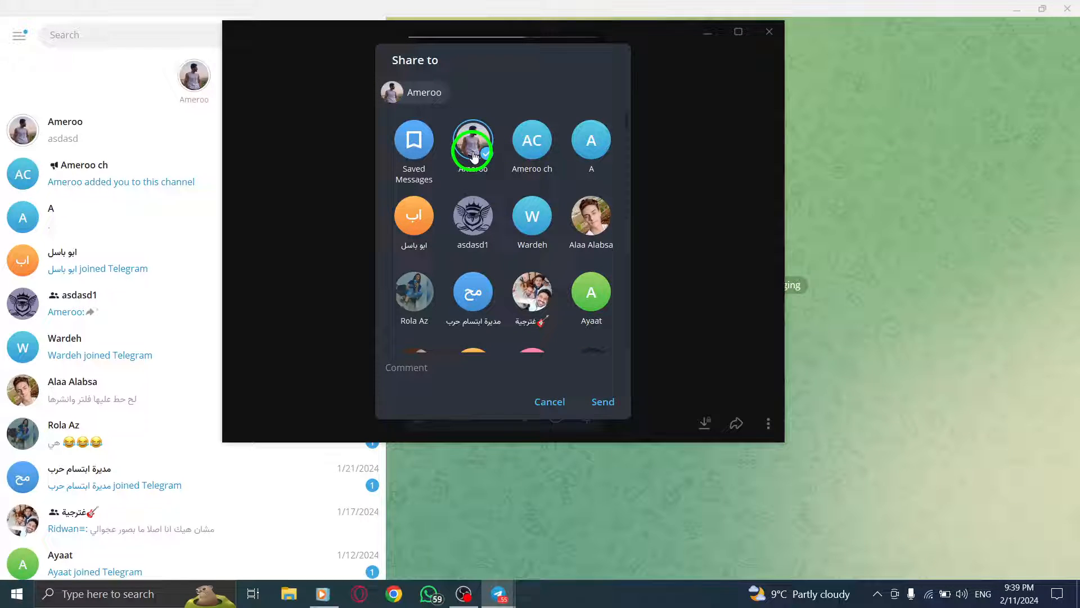
{"action": "left_click", "coordinate": [531, 139]}
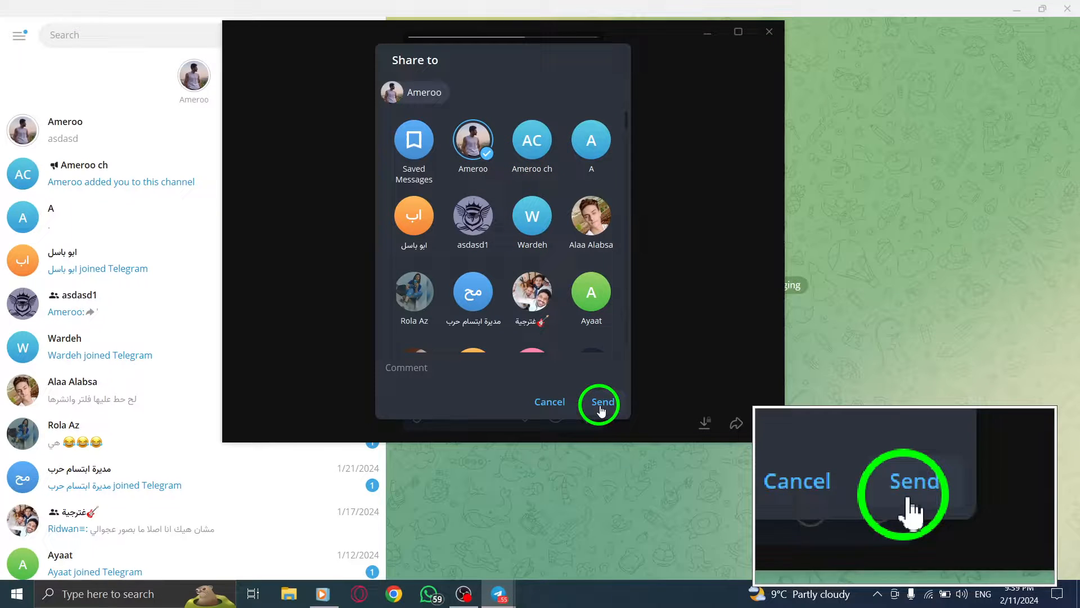
{"action": "left_click", "coordinate": [601, 402]}
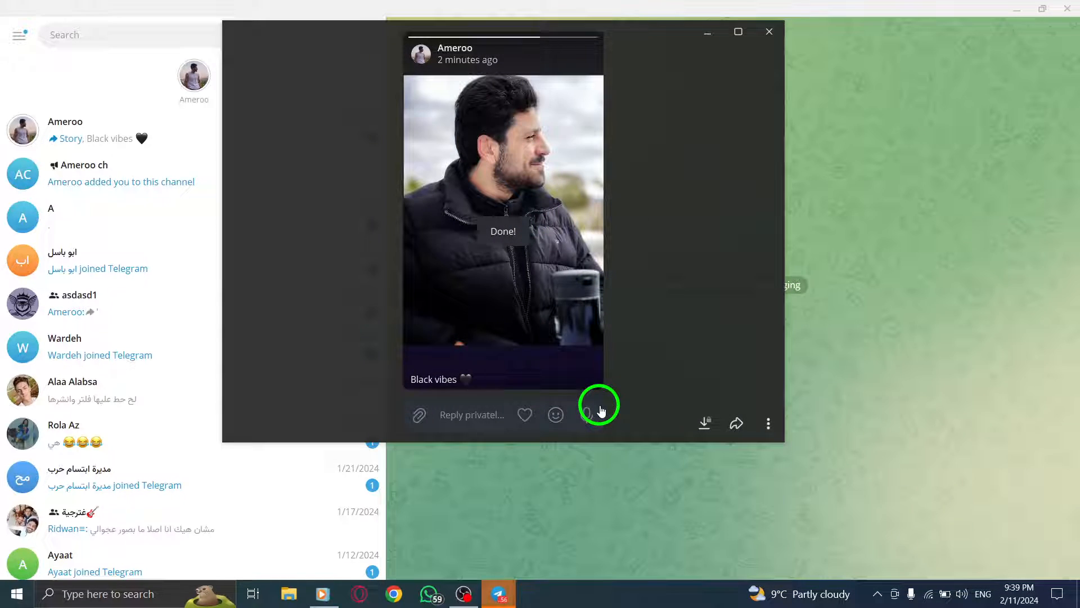
- Close the story viewer and refresh the Windows desktop again
{"action": "left_click", "coordinate": [768, 31]}
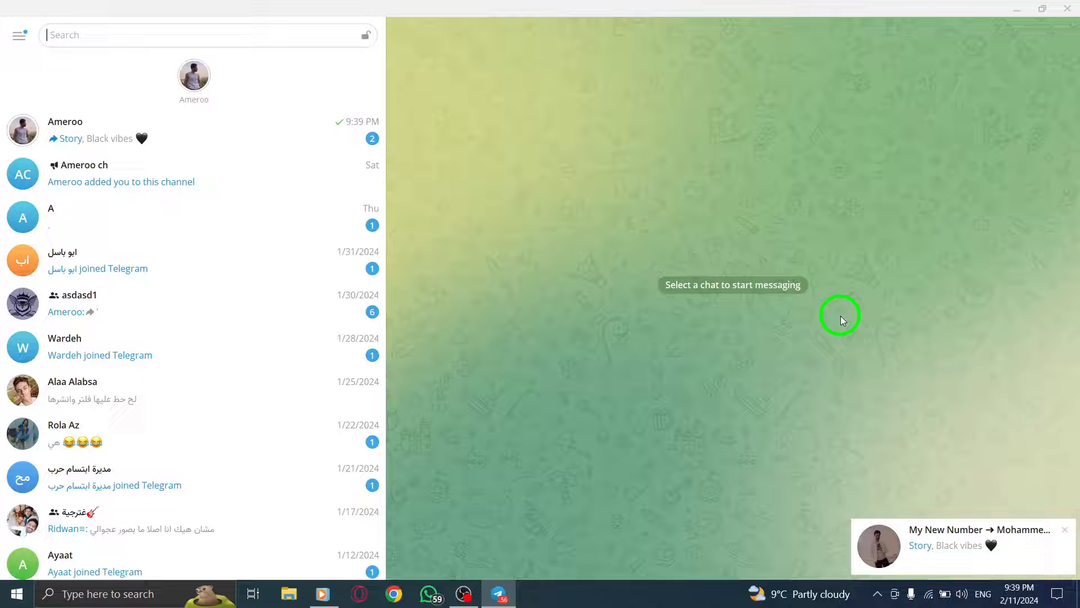
{"action": "mouse_move", "coordinate": [817, 315]}
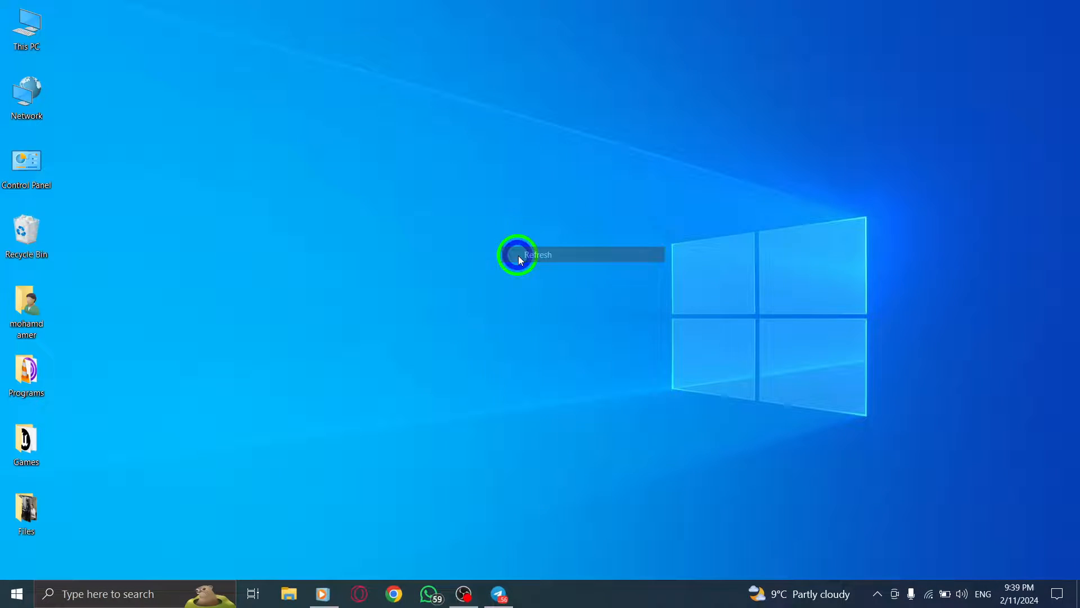
{"action": "left_click", "coordinate": [517, 255]}
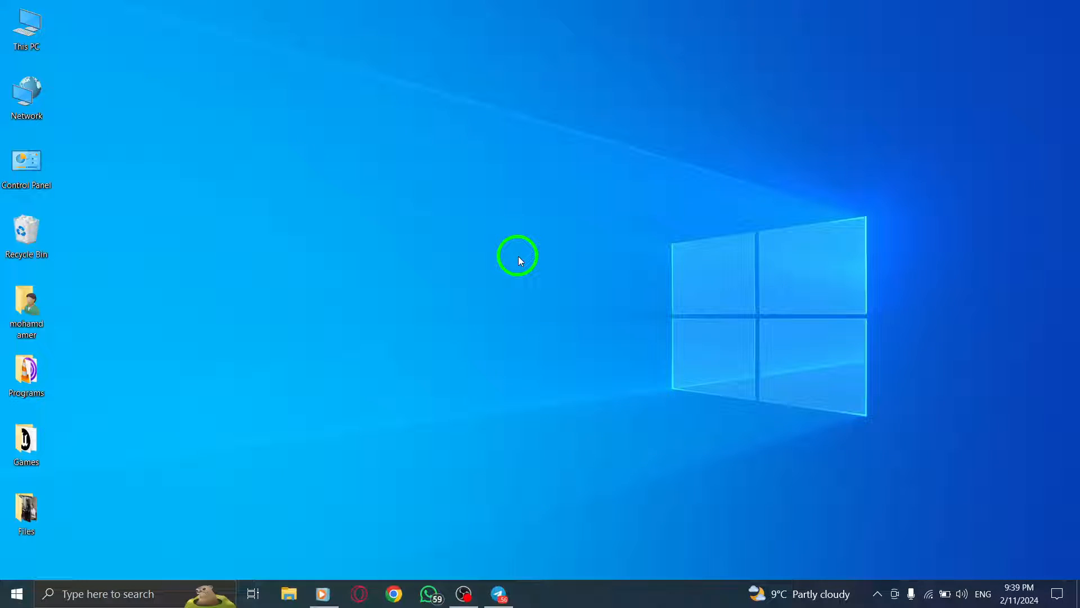